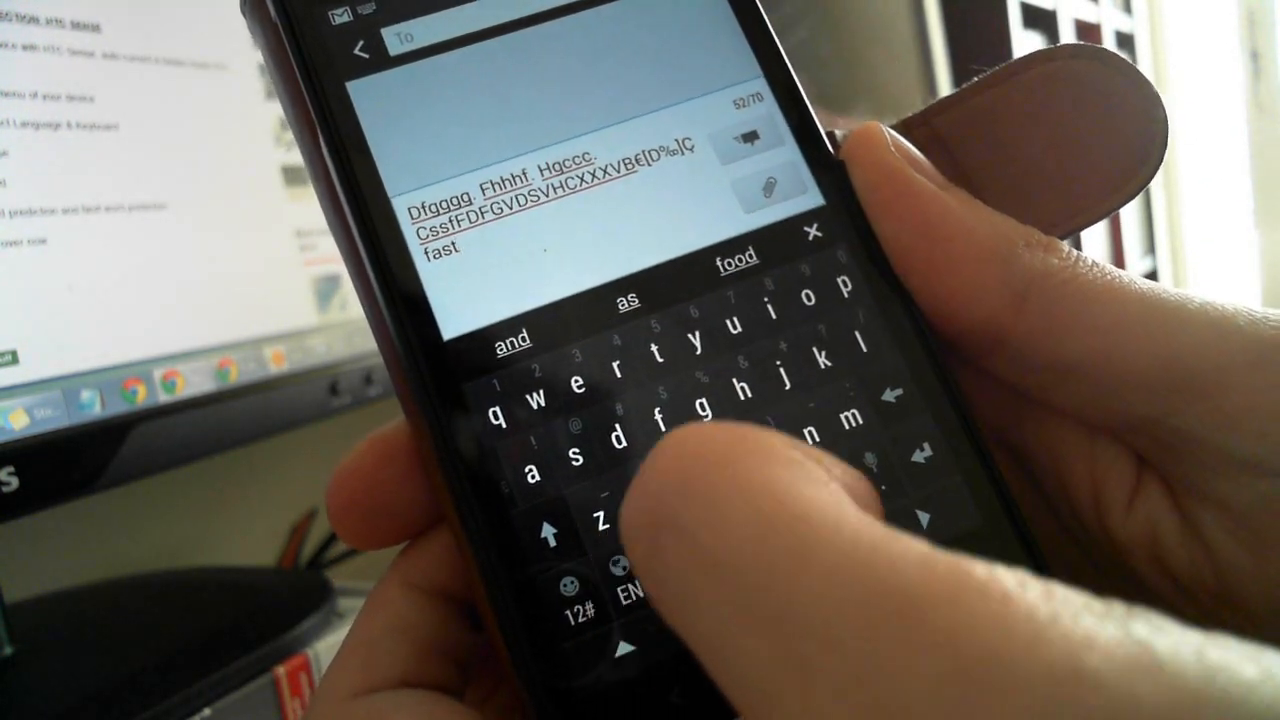
Step: Type more words into the message using keyboard suggestions, ending with 'fast android'
click(660, 420)
text( android)
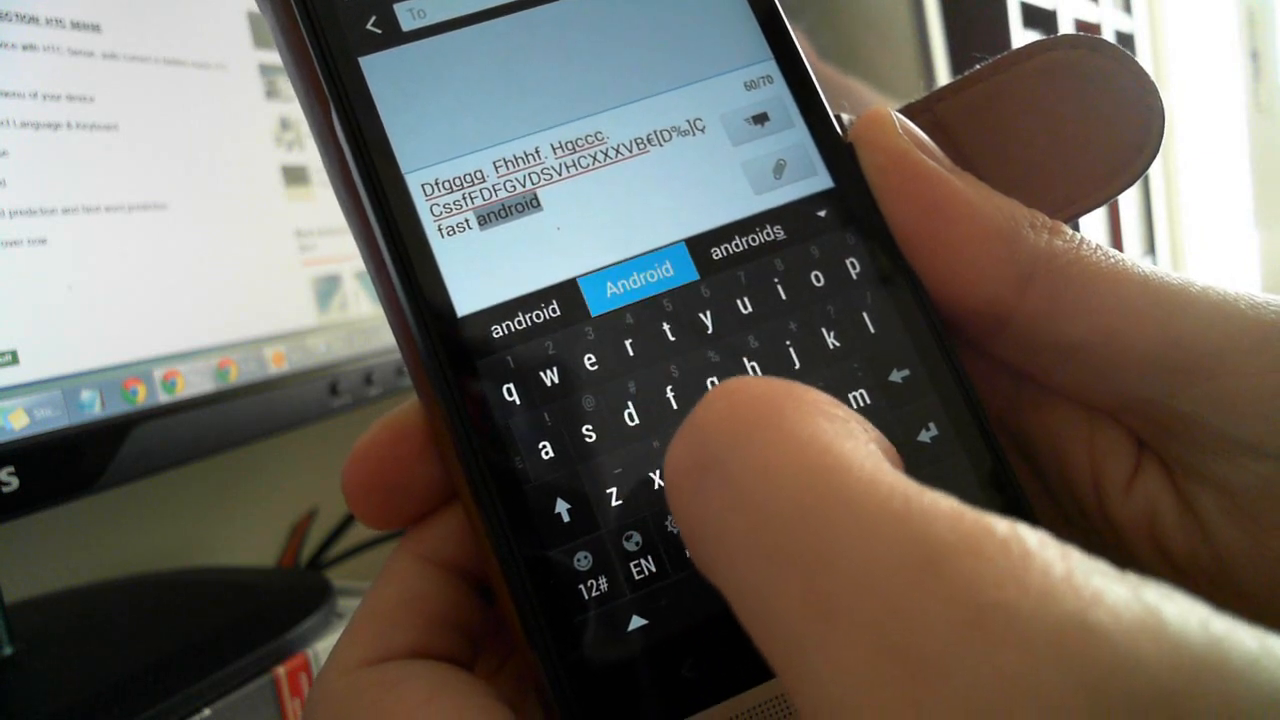
click(700, 370)
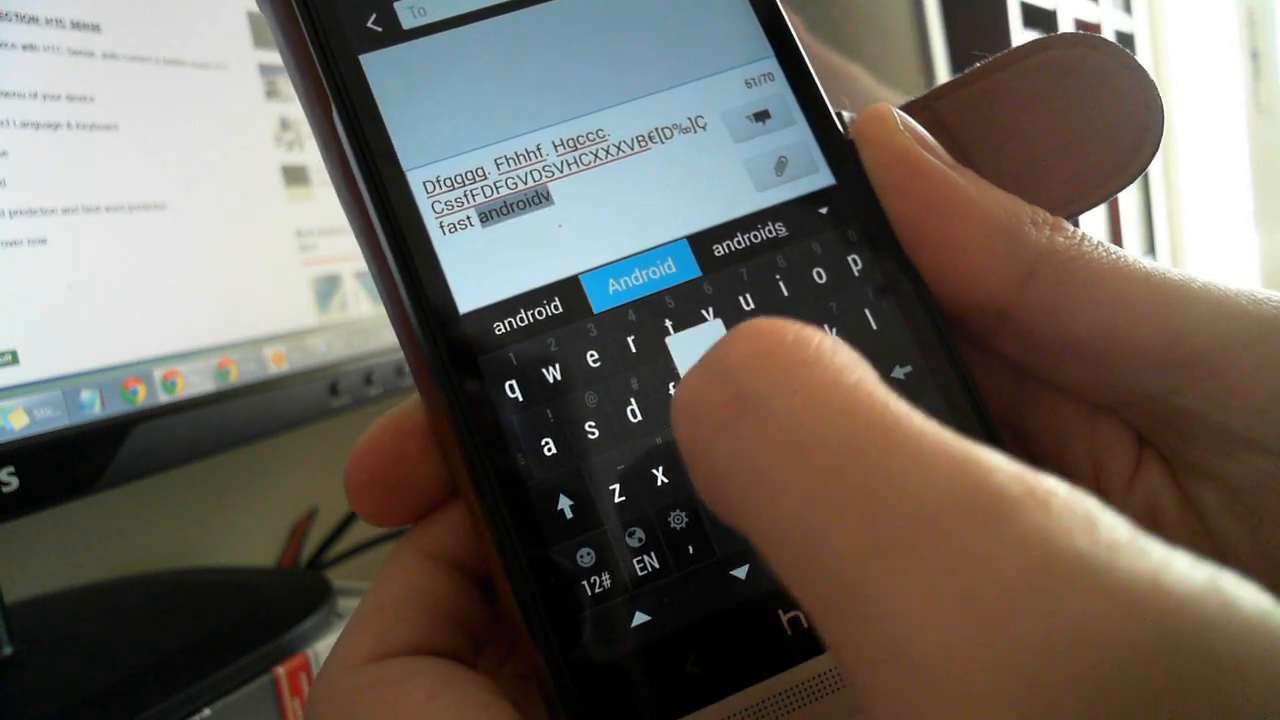
text(ip)
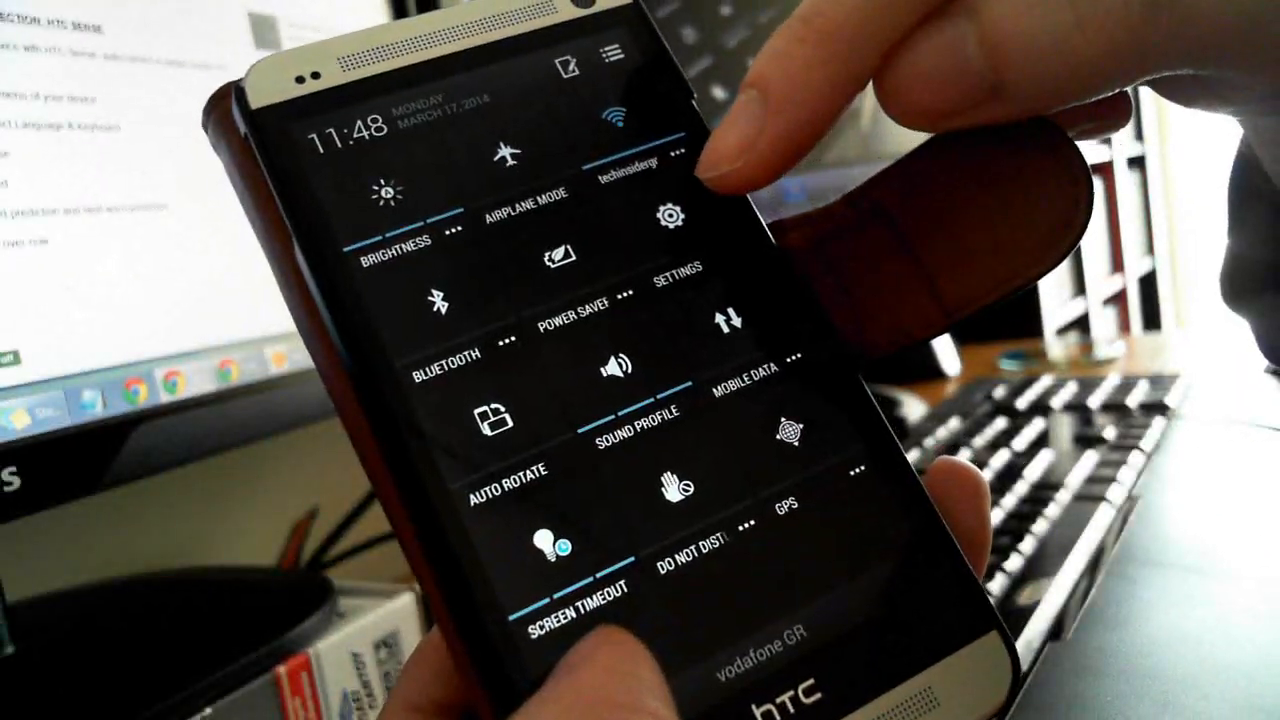
Step: Go from quick settings into device Settings and reach the Language & keyboard page
click(669, 216)
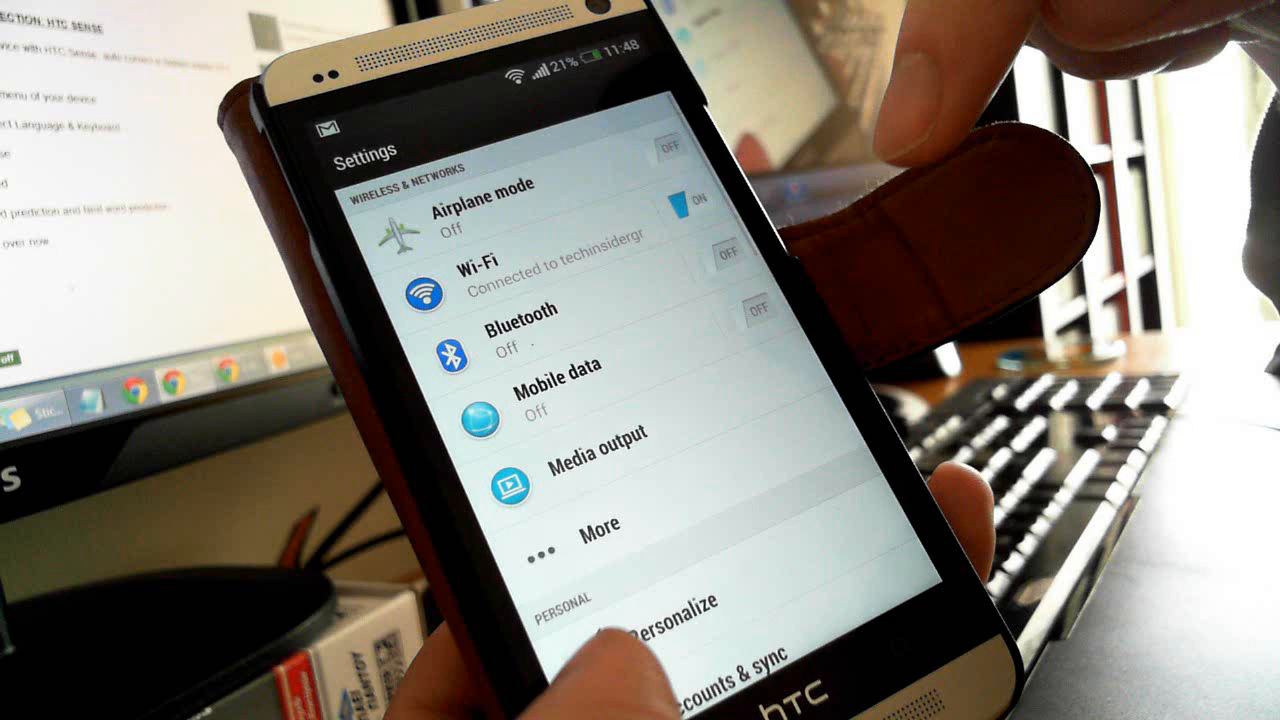
scroll(down, 3)
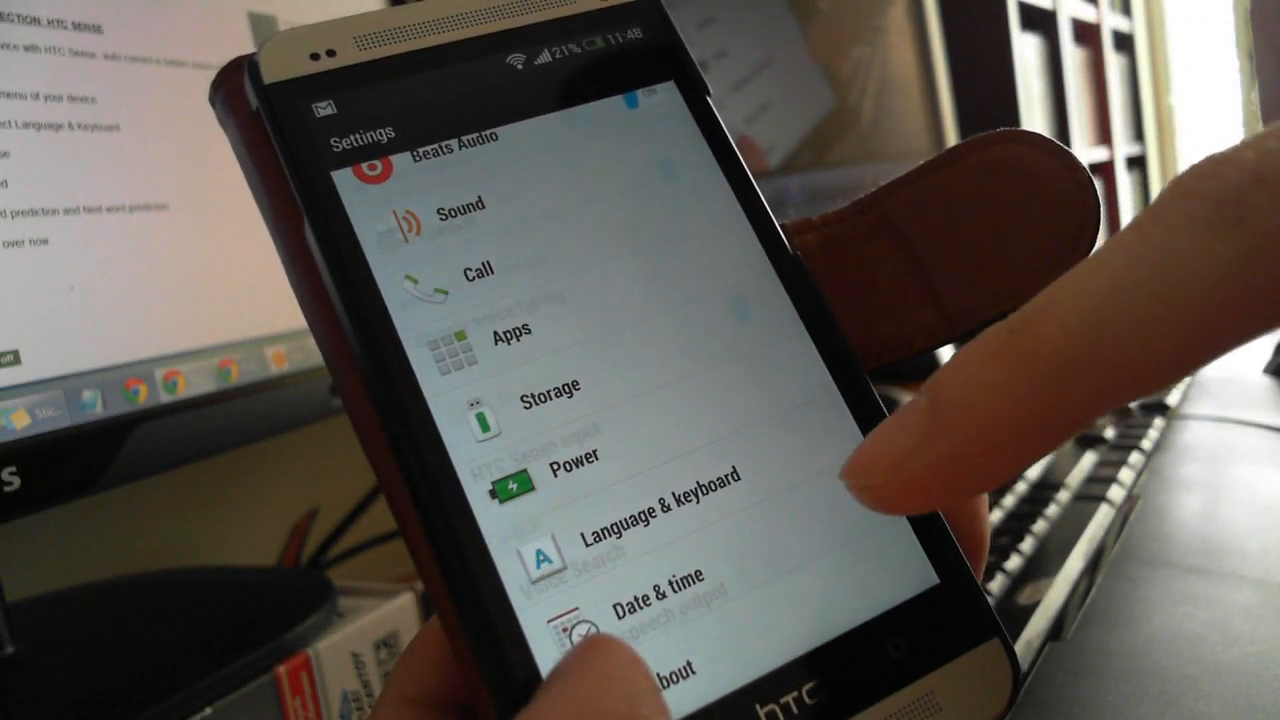
click(656, 527)
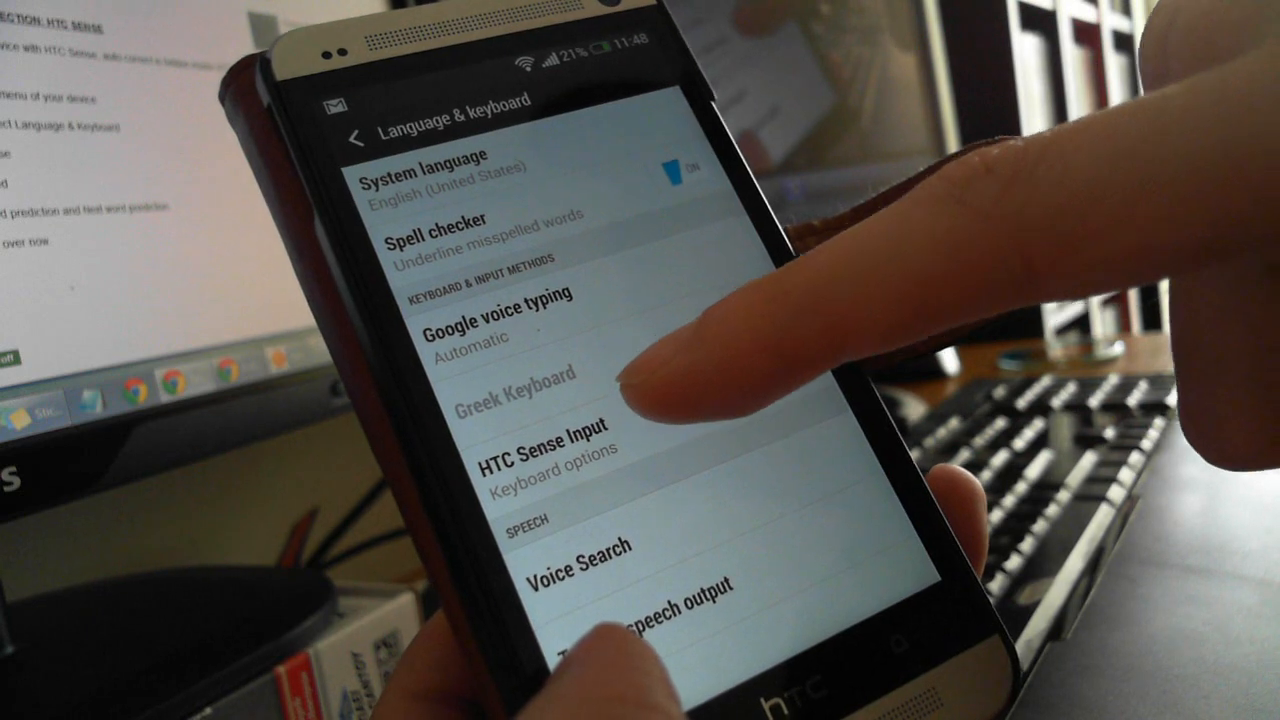
Step: Go into HTC Sense Input, then its Advanced prediction settings
click(550, 441)
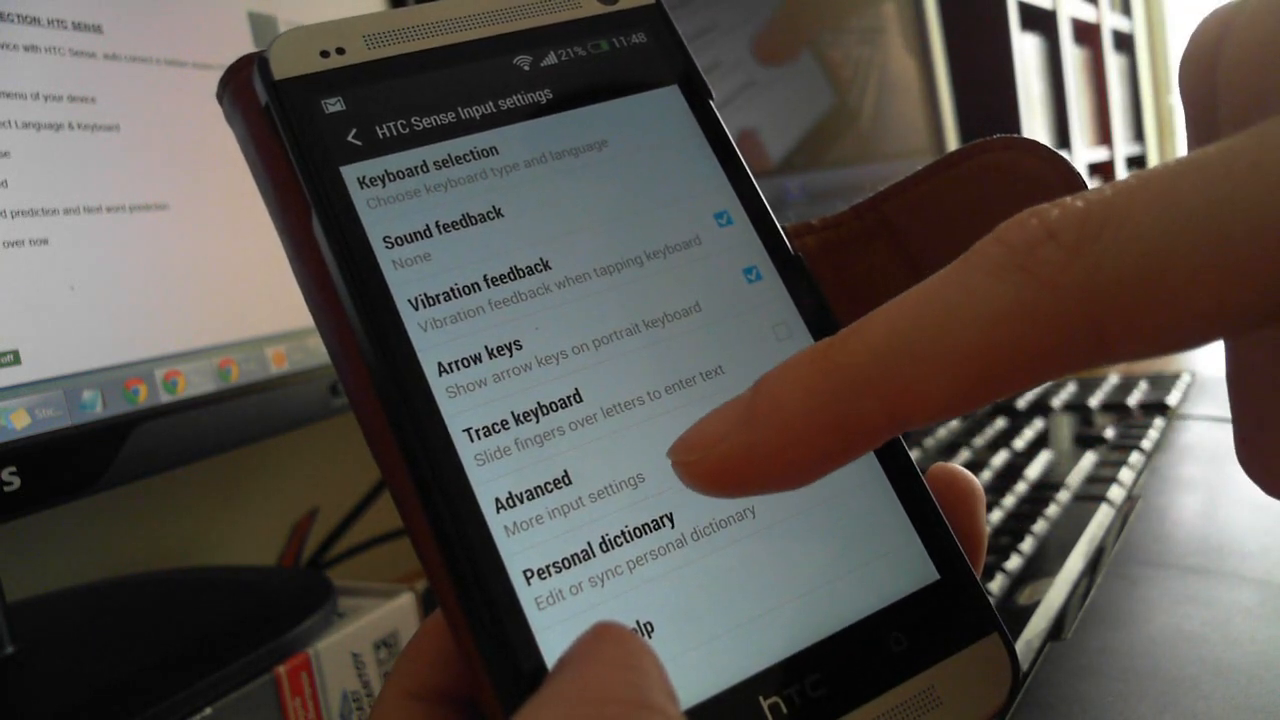
click(529, 490)
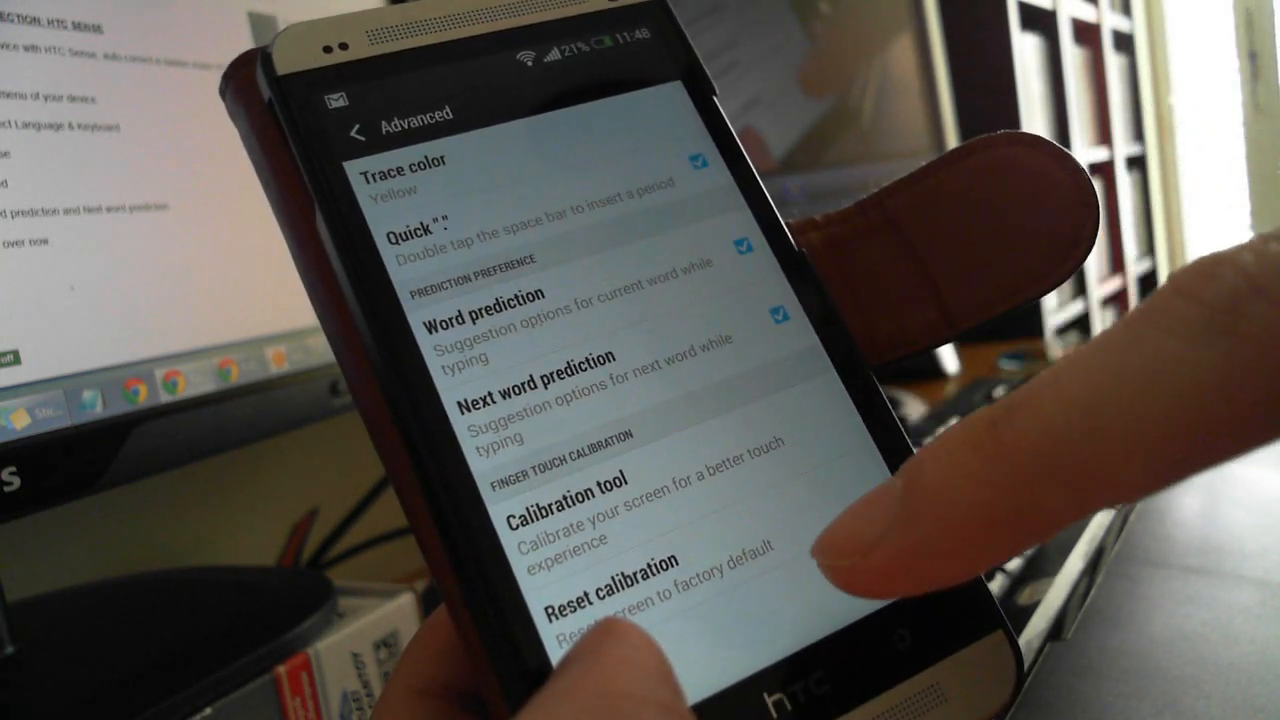